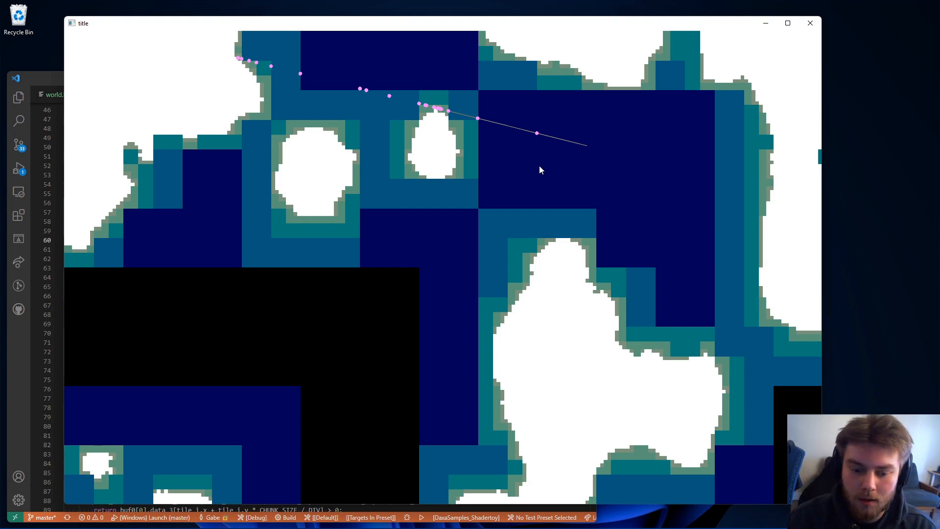
mouse_move(523, 162)
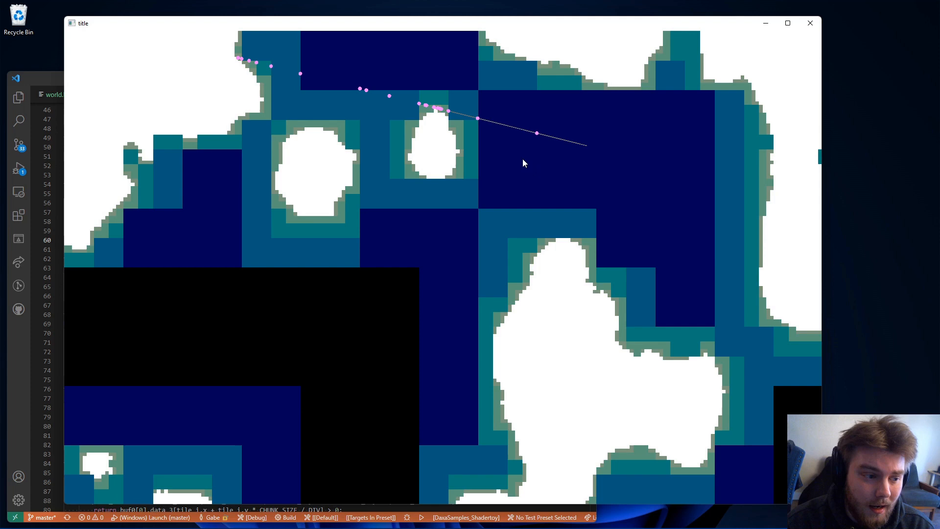
mouse_move(509, 157)
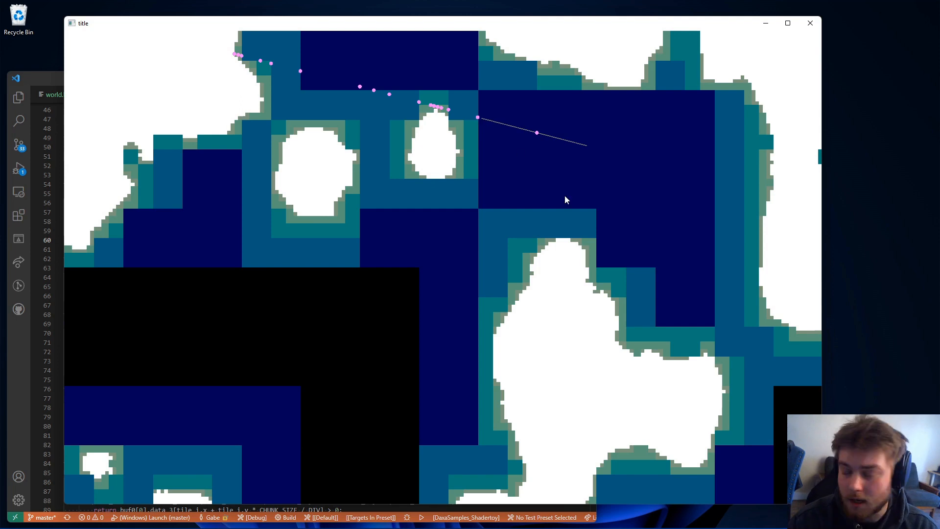
mouse_move(554, 220)
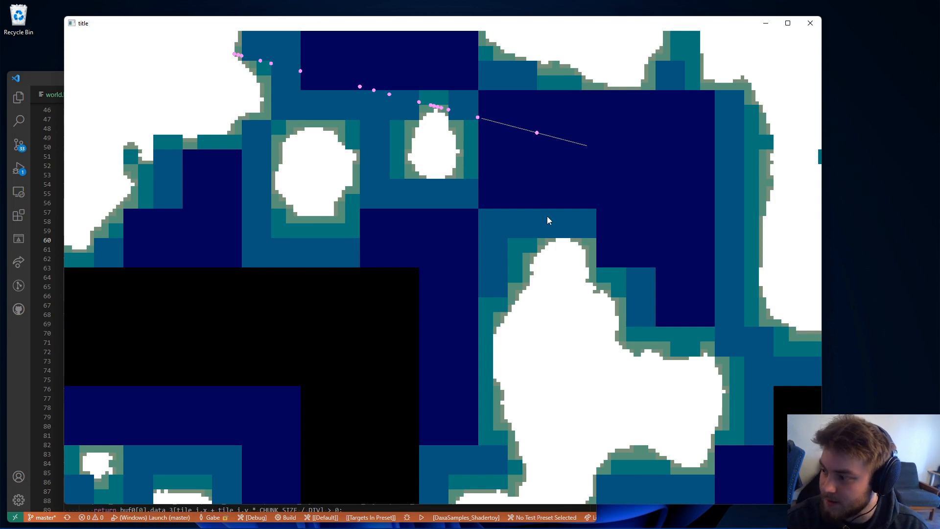
mouse_move(547, 172)
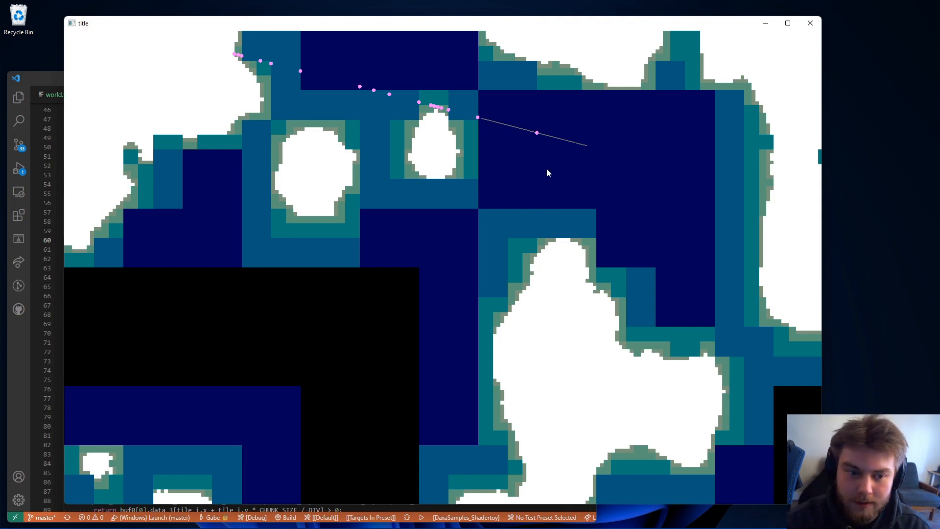